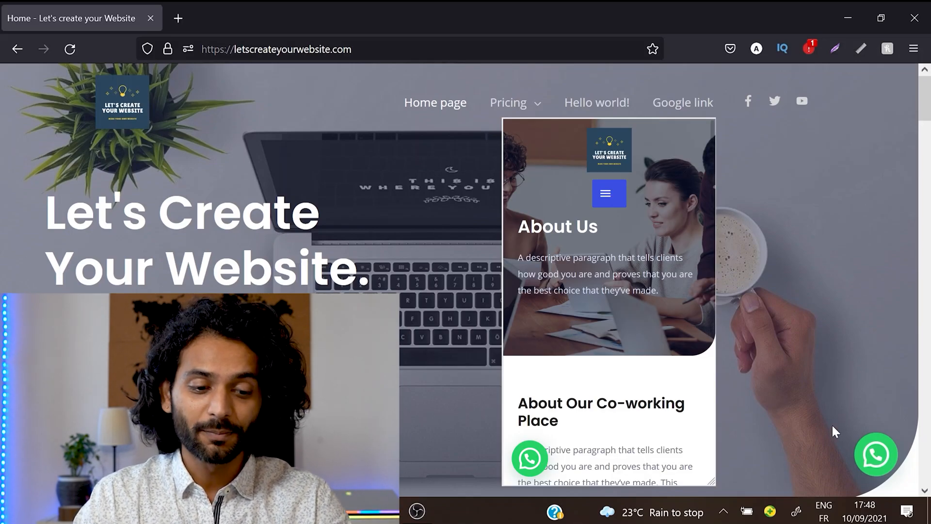
Open the WordPress admin dashboard from the live site's admin bar
left_click(876, 454)
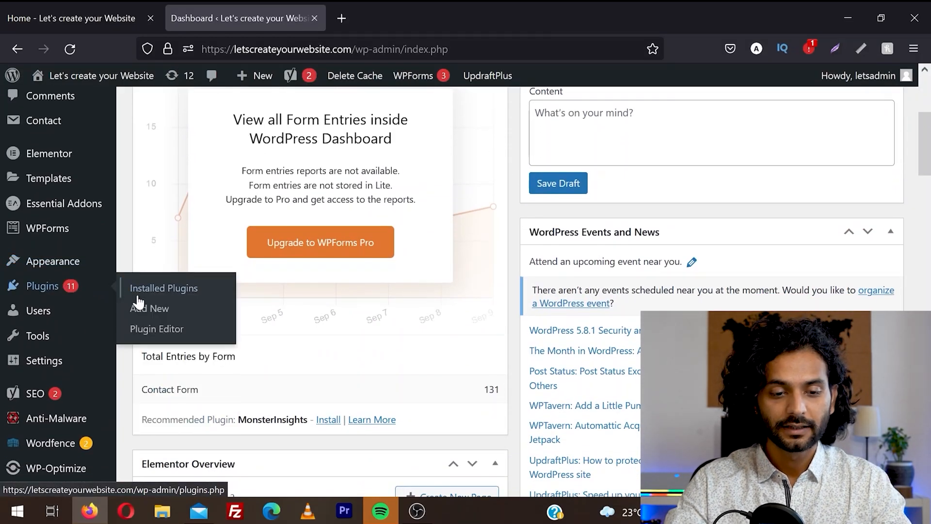
Search Add Plugins for 'whatsap', then install and activate the Join.chat plugin
left_click(149, 308)
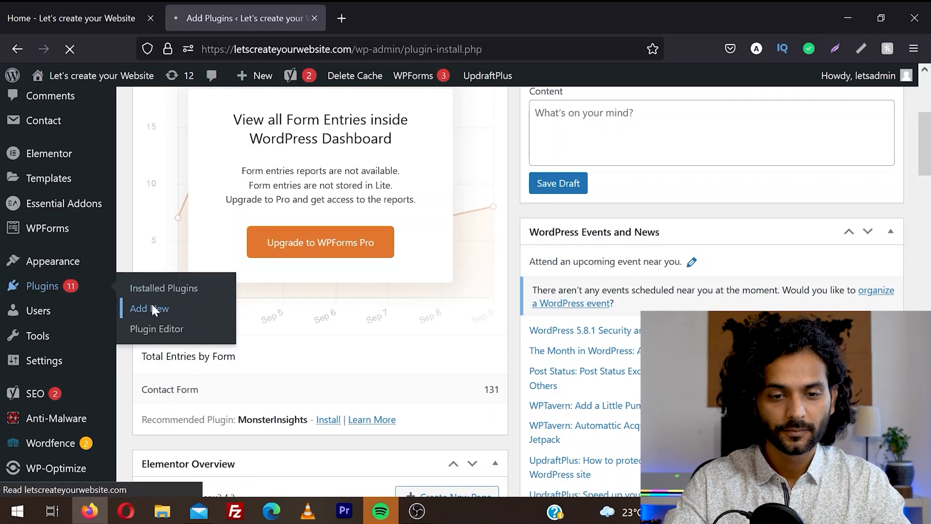
type("whatsapp")
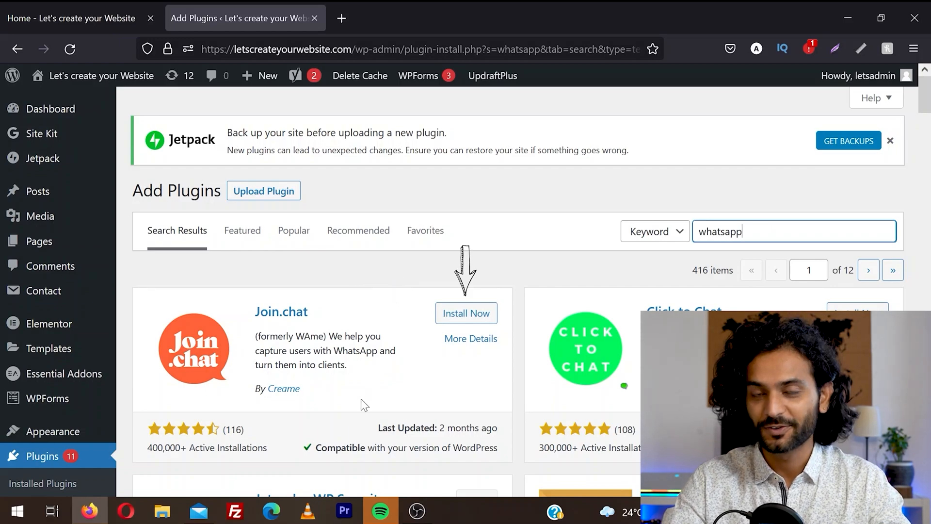
left_click(466, 313)
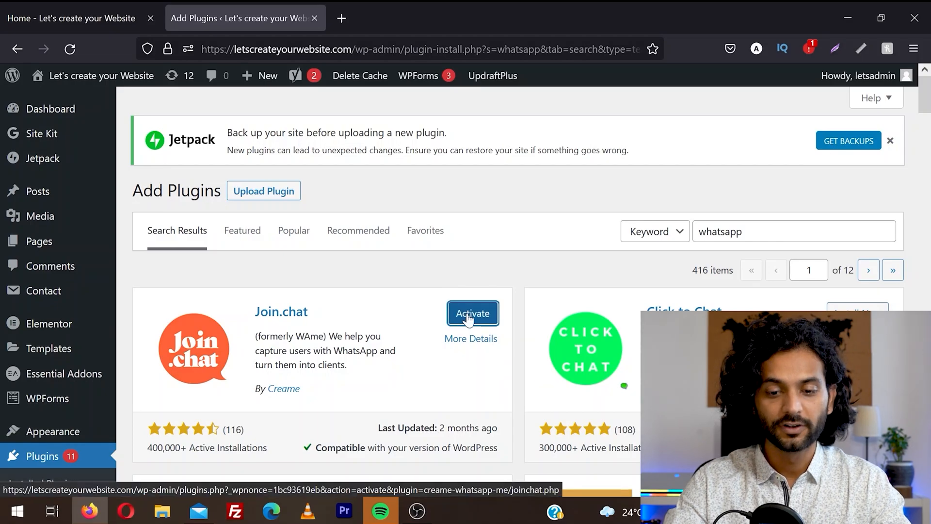
left_click(472, 312)
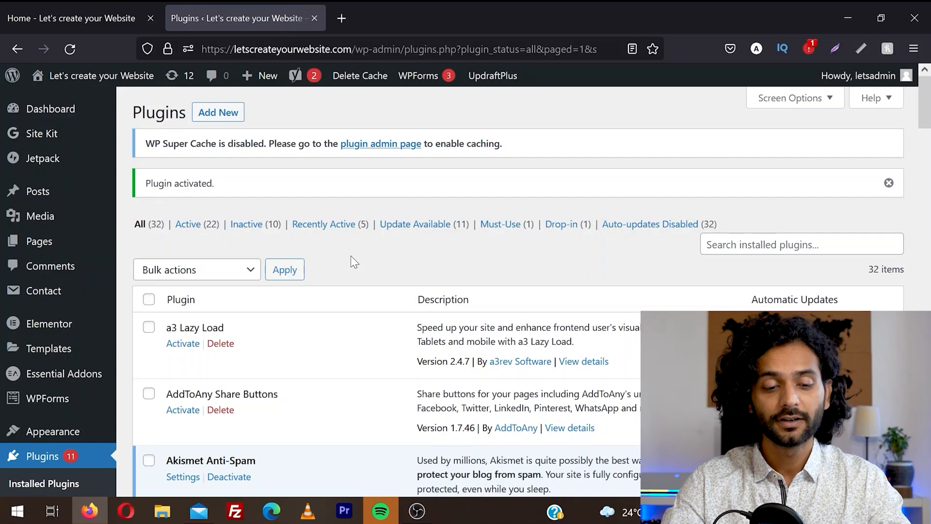
Open the Join.chat settings page from the Settings submenu
scroll("down", 3)
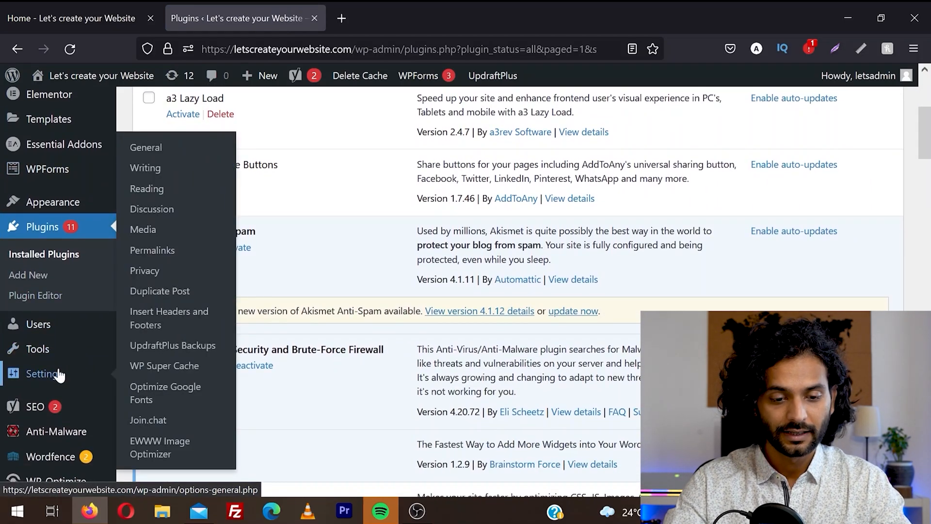
left_click(148, 420)
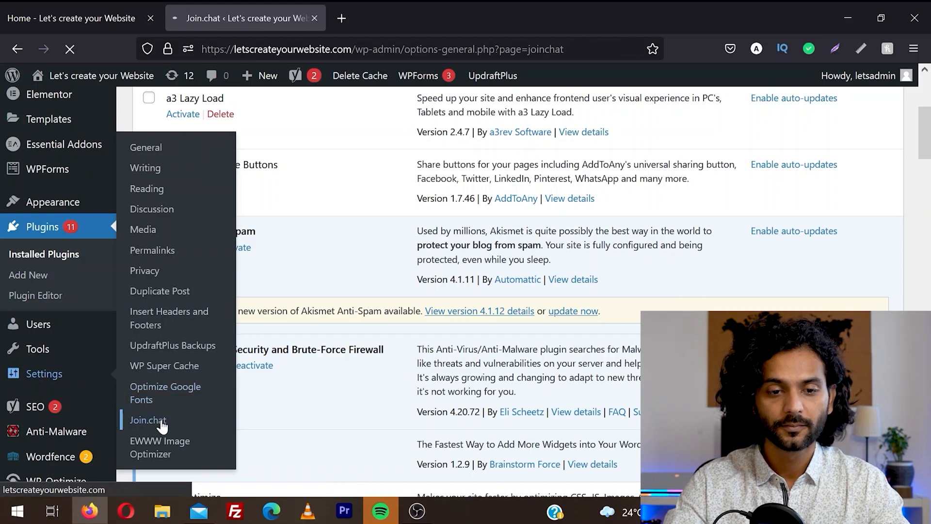
left_click(146, 420)
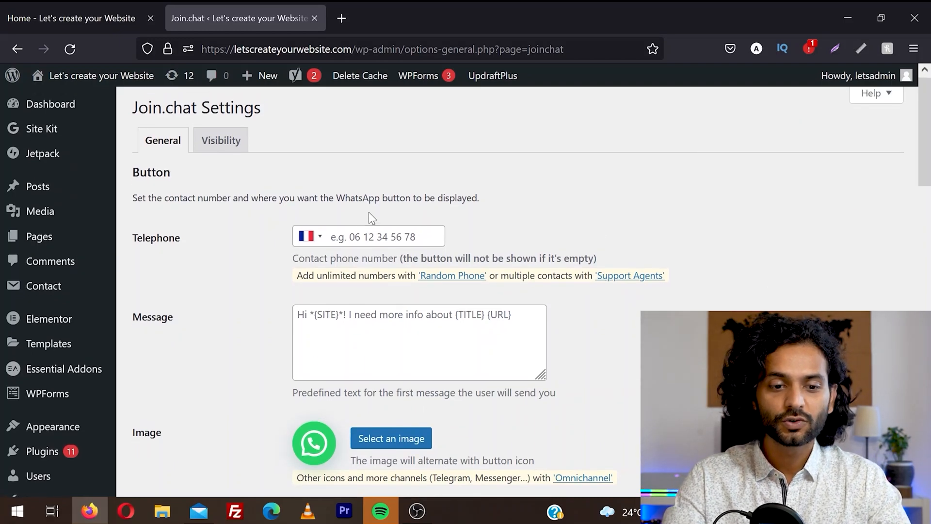
mouse_move(220, 141)
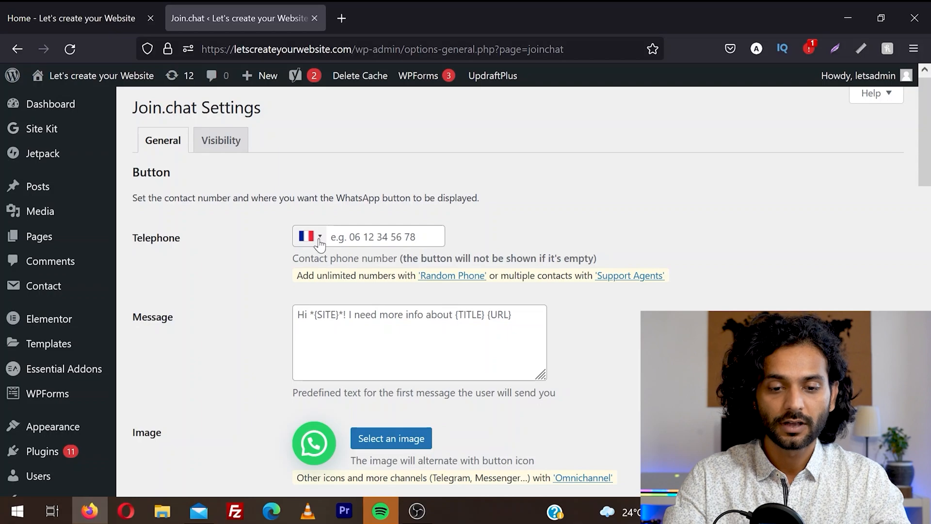
left_click(309, 236)
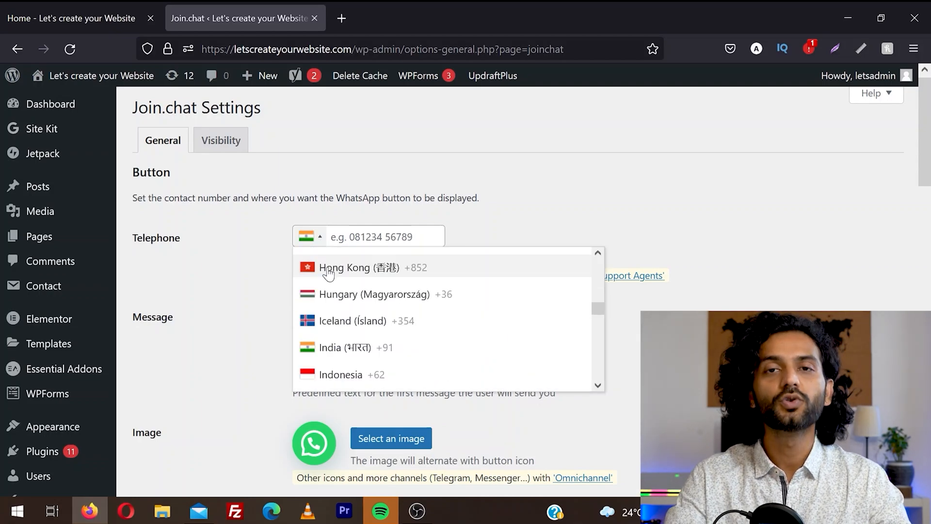
left_click(380, 236)
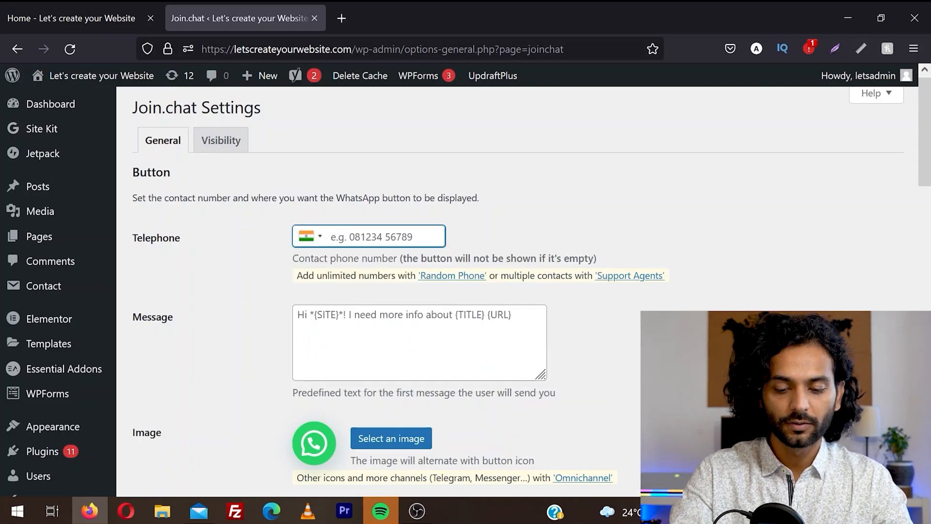
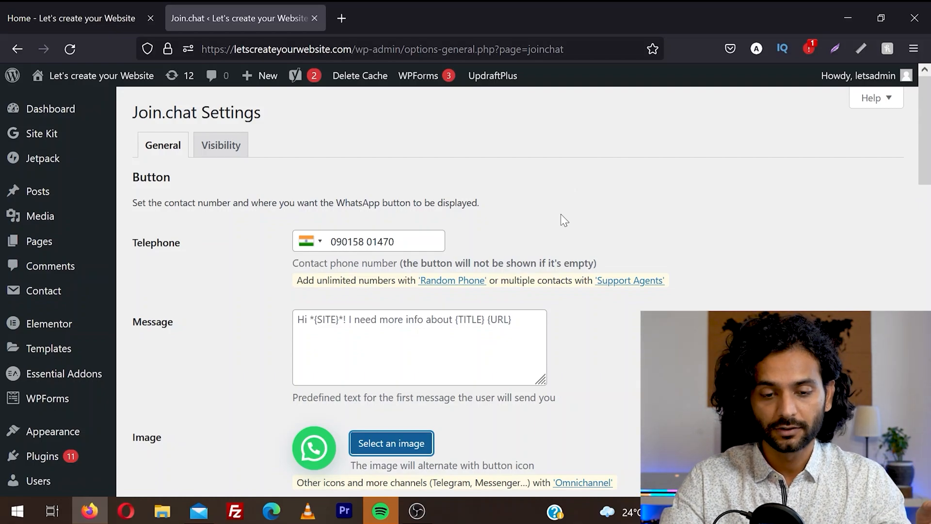
Set the predefined message to 'Hi, I need some info' and view the live home page
scroll("down", 3)
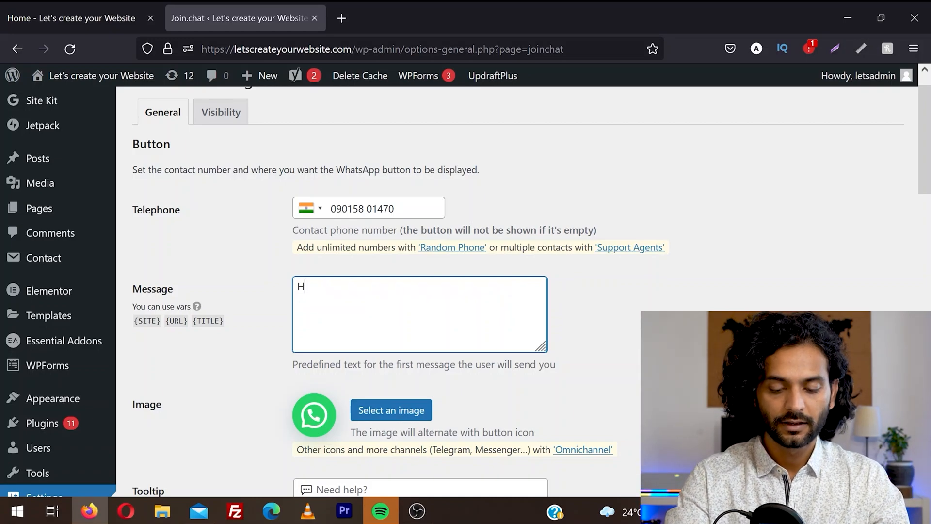
type("i, I need some")
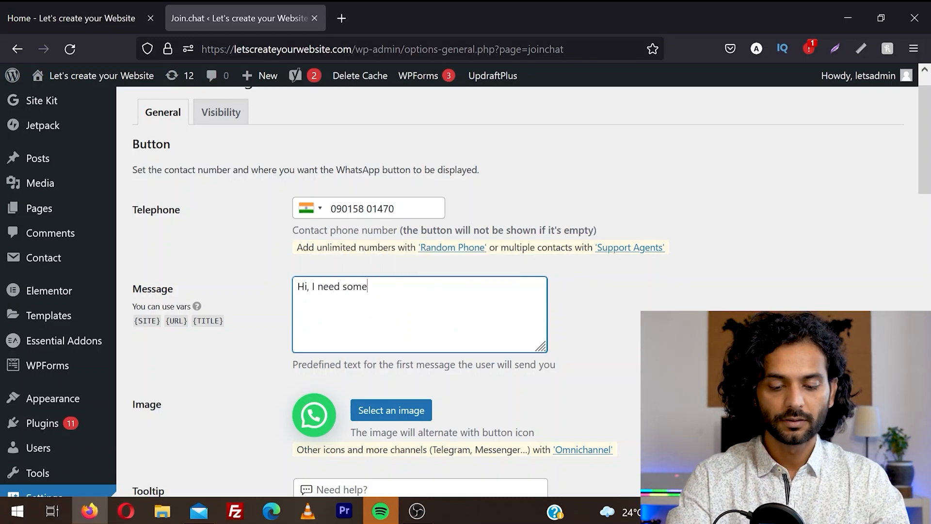
type("info")
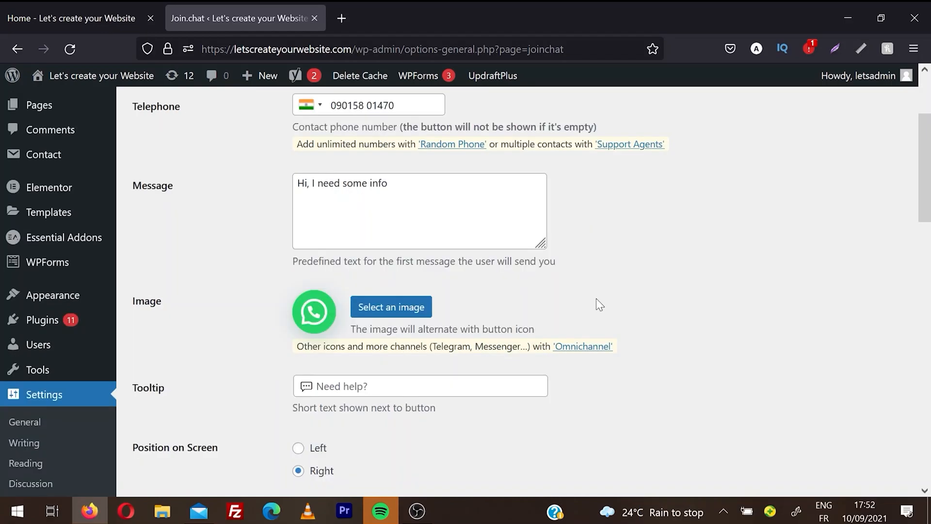
mouse_move(553, 314)
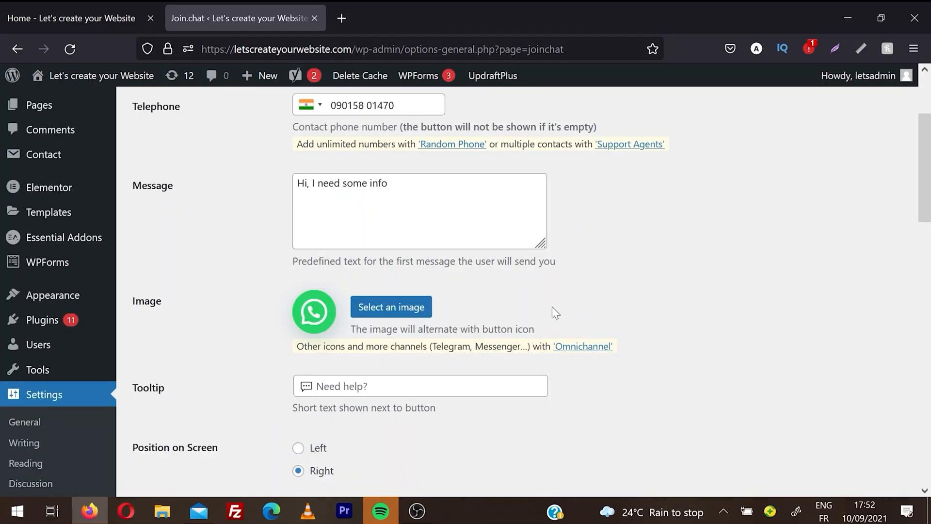
left_click(71, 18)
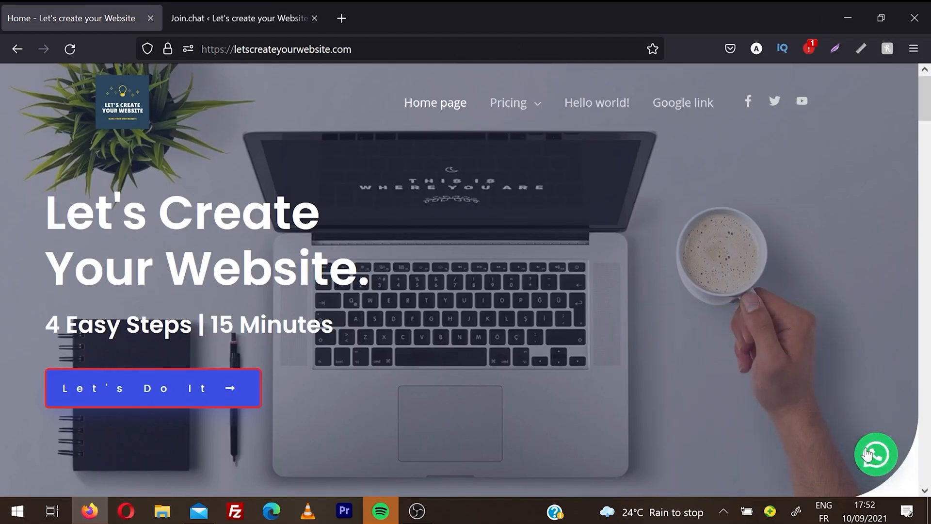
left_click(243, 18)
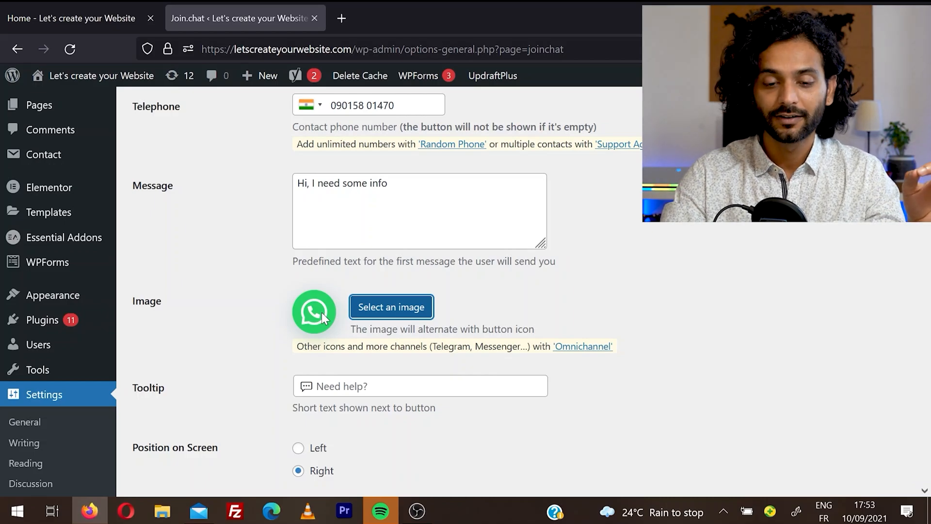
Scroll through the Join.chat settings to the Chat Window section, then return to the live home page
scroll("down", 3)
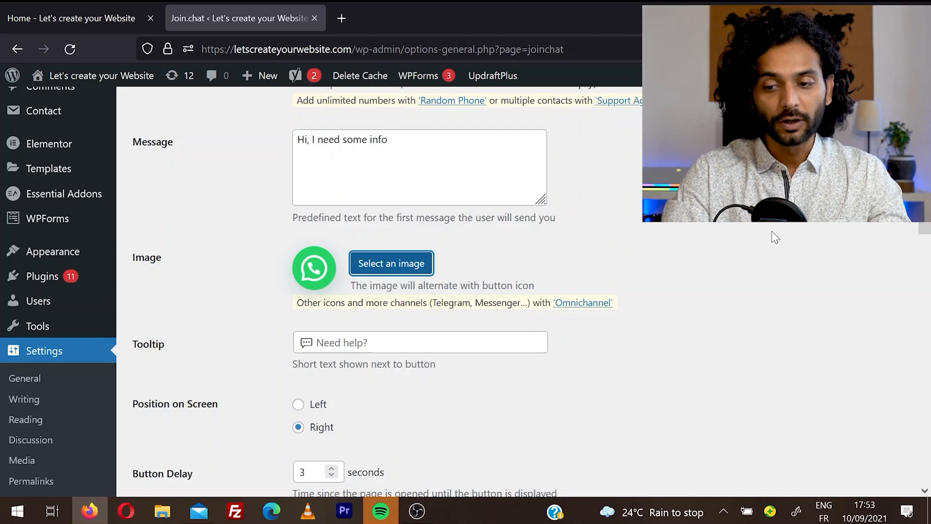
scroll("down", 3)
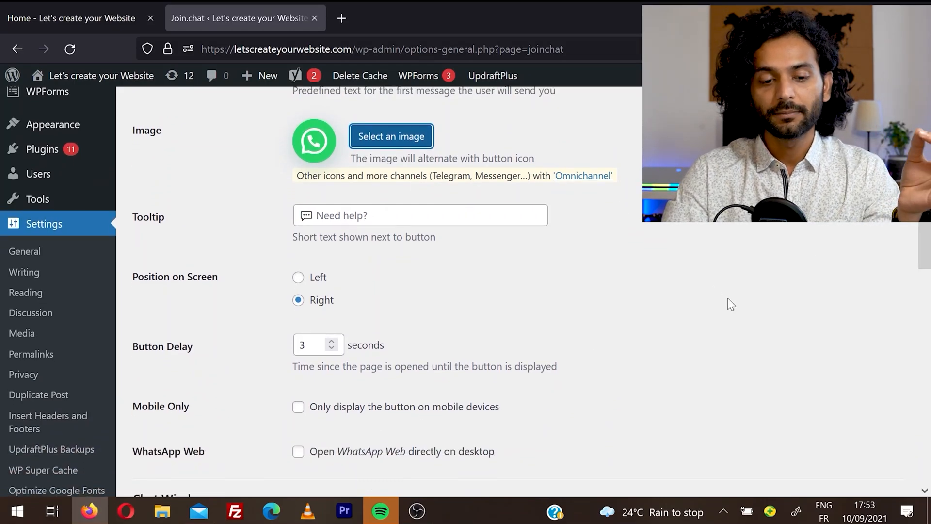
mouse_move(563, 308)
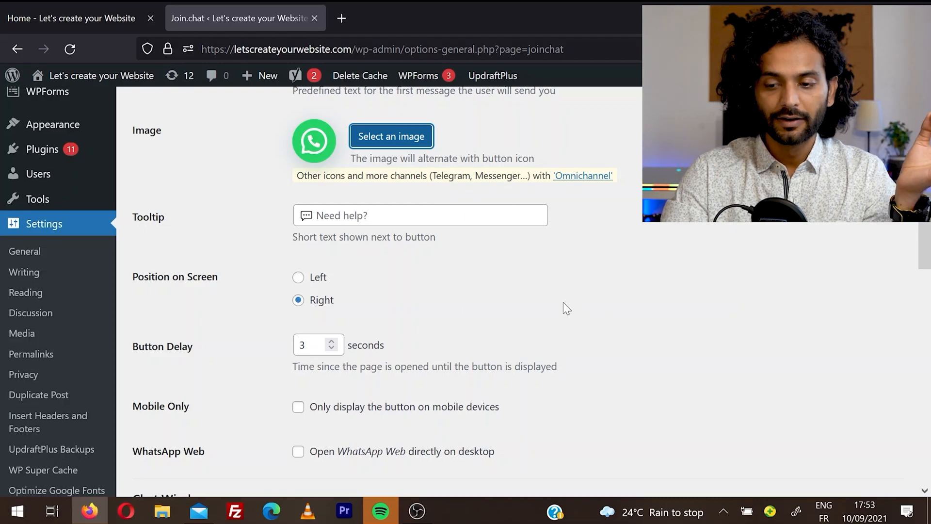
scroll("down", 3)
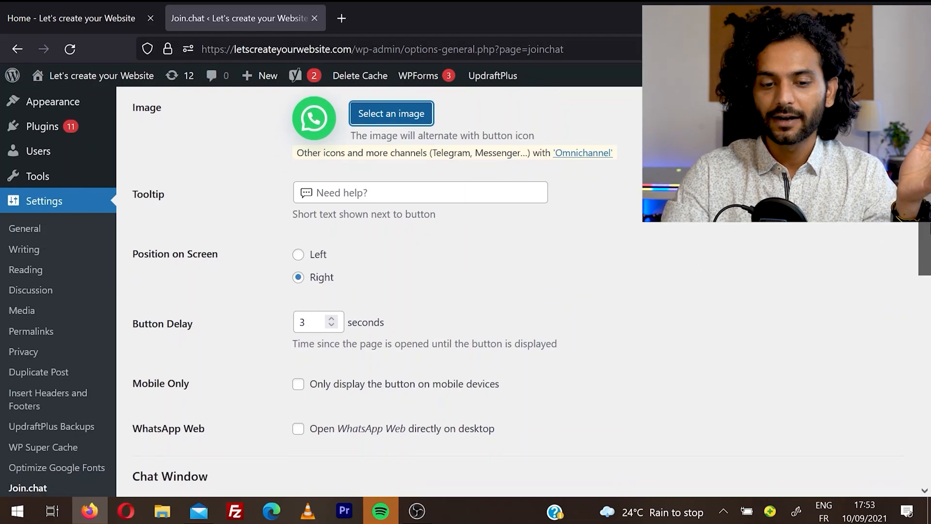
scroll("down", 3)
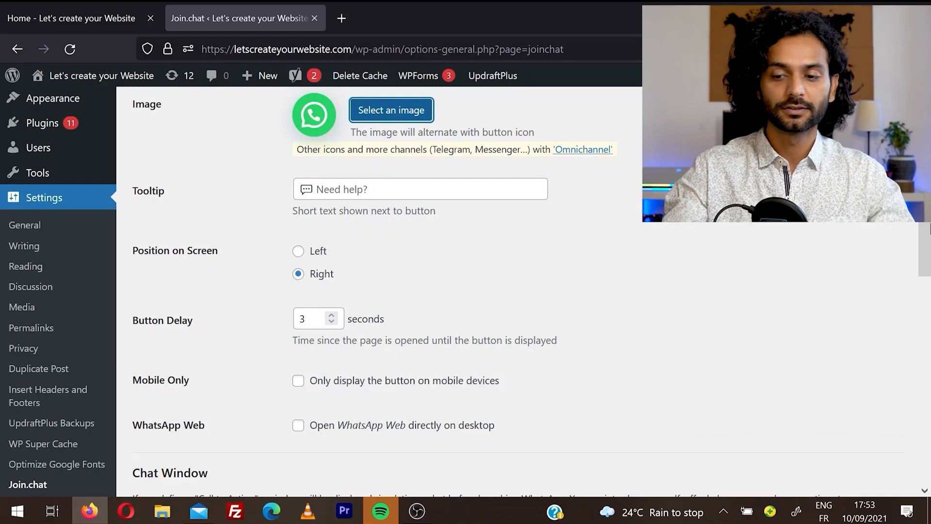
scroll("down", 3)
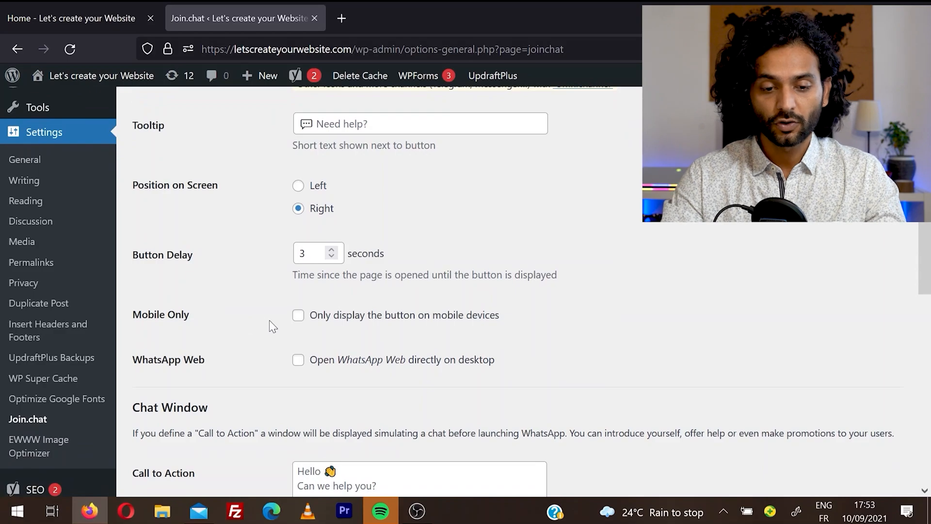
mouse_move(286, 382)
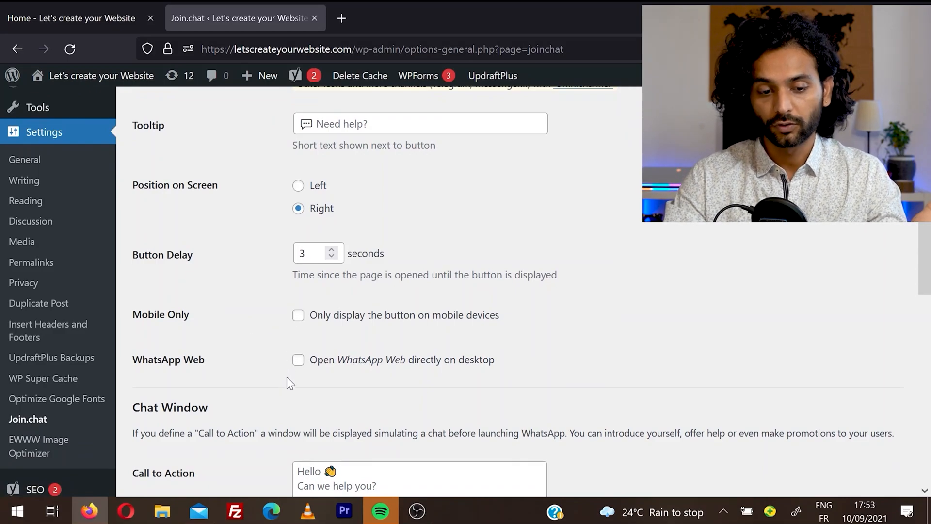
scroll("down", 3)
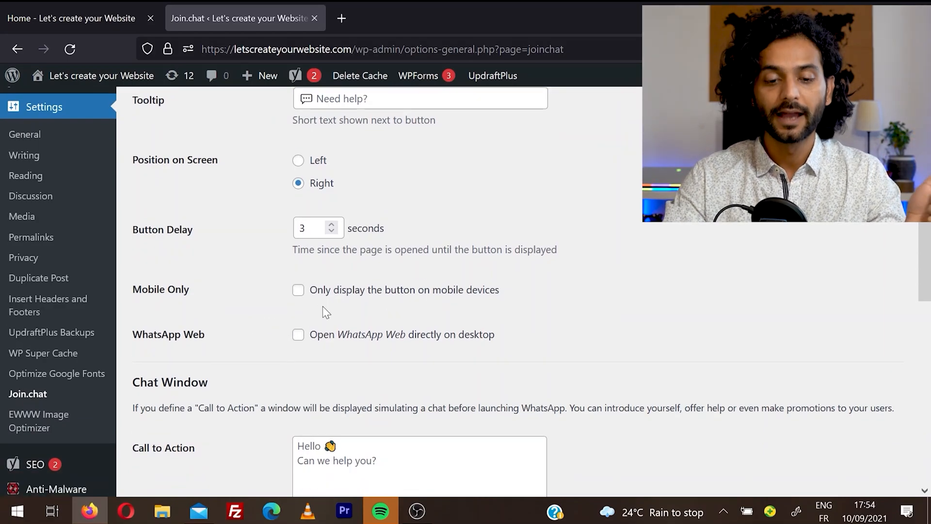
scroll("down", 3)
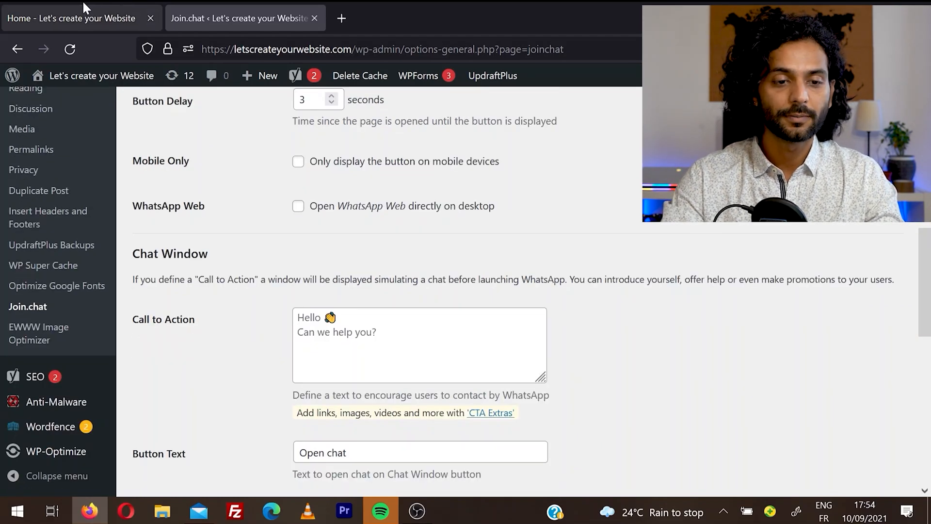
left_click(72, 18)
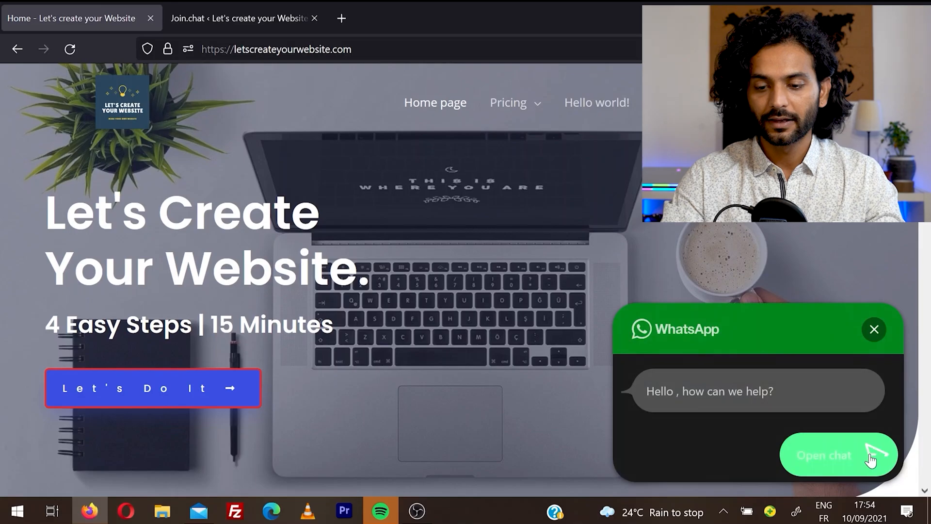
mouse_move(636, 409)
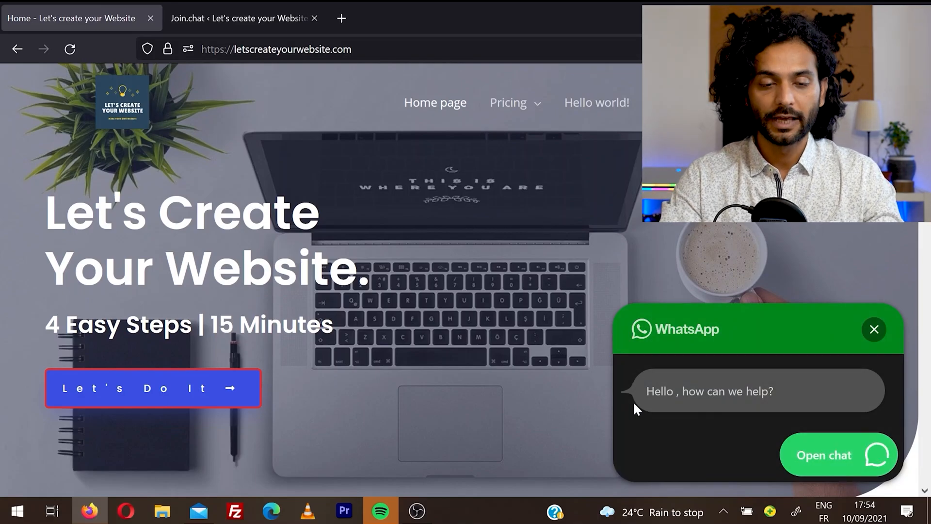
Back in Join.chat settings, replace the chat window button text 'Open chat' with 'send message'
left_click(242, 18)
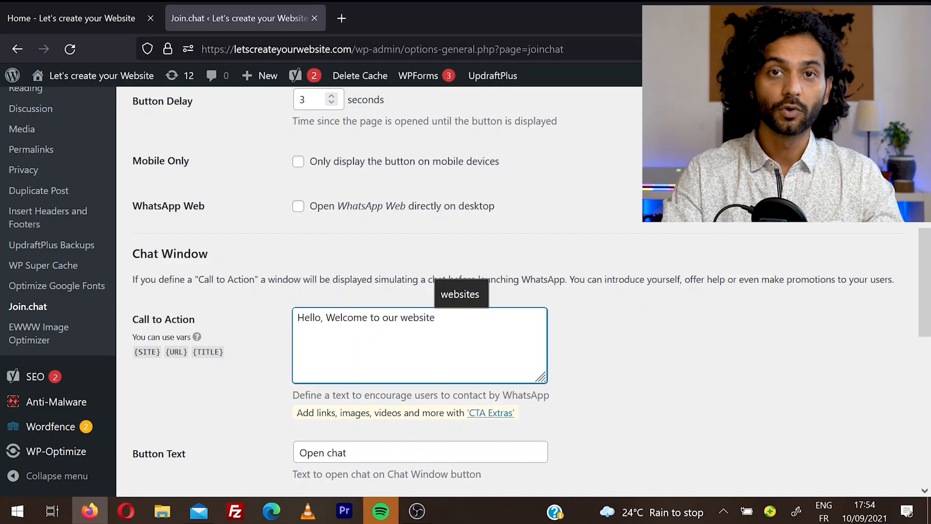
scroll("down", 3)
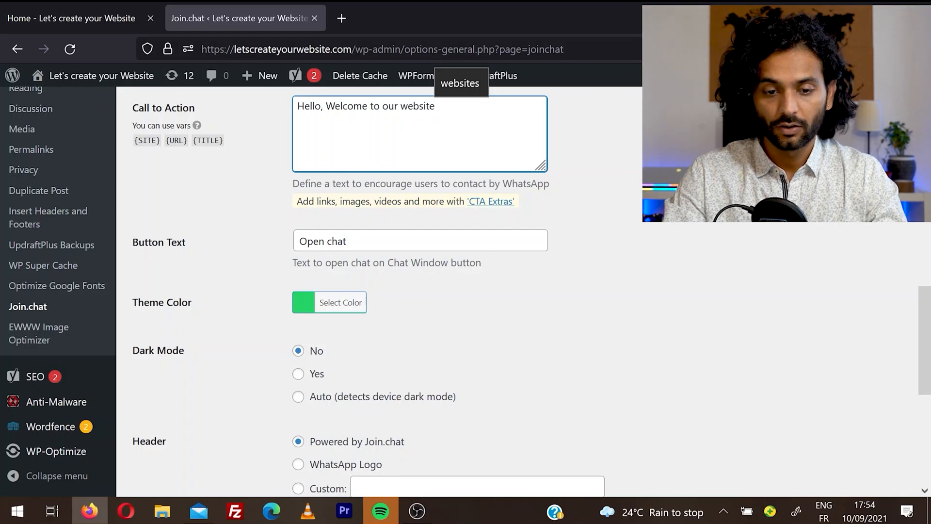
left_click(419, 241)
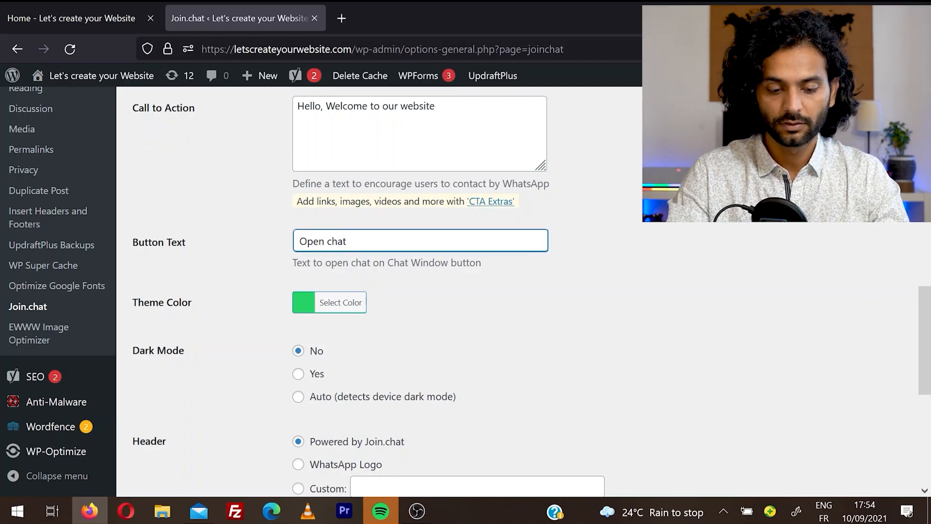
type("send m")
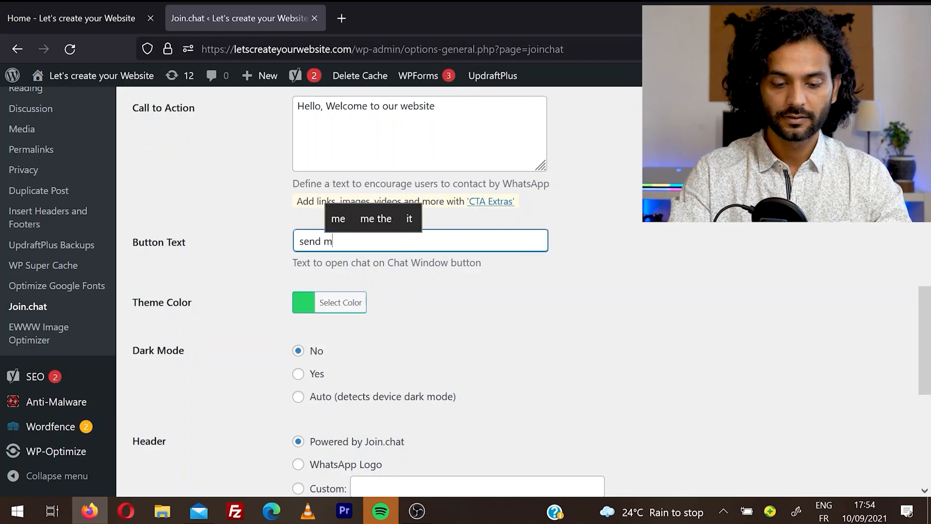
type("essage")
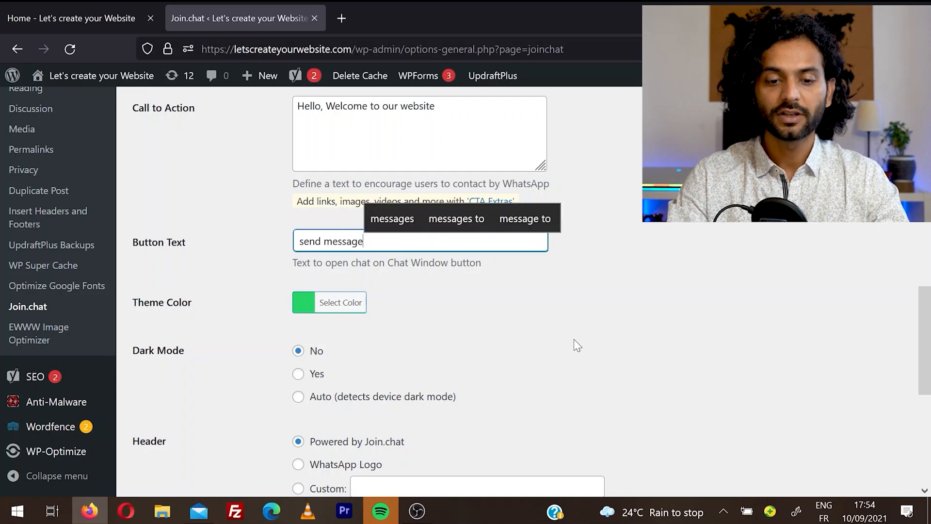
Scroll down through the remaining chat window options
scroll("down", 3)
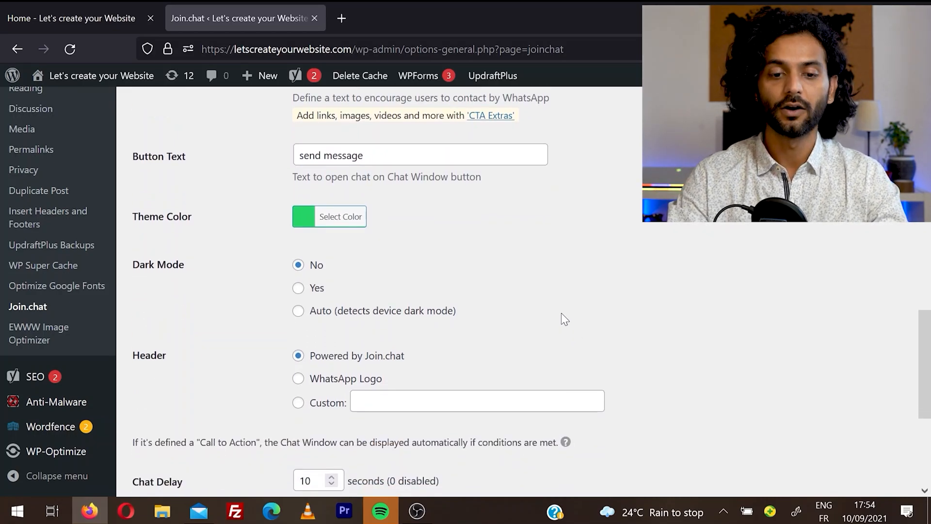
mouse_move(552, 311)
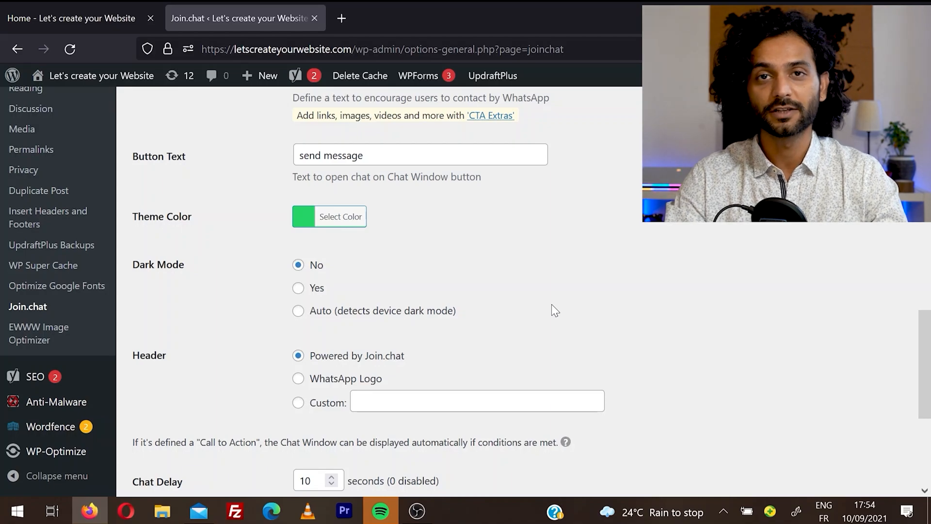
scroll("down", 3)
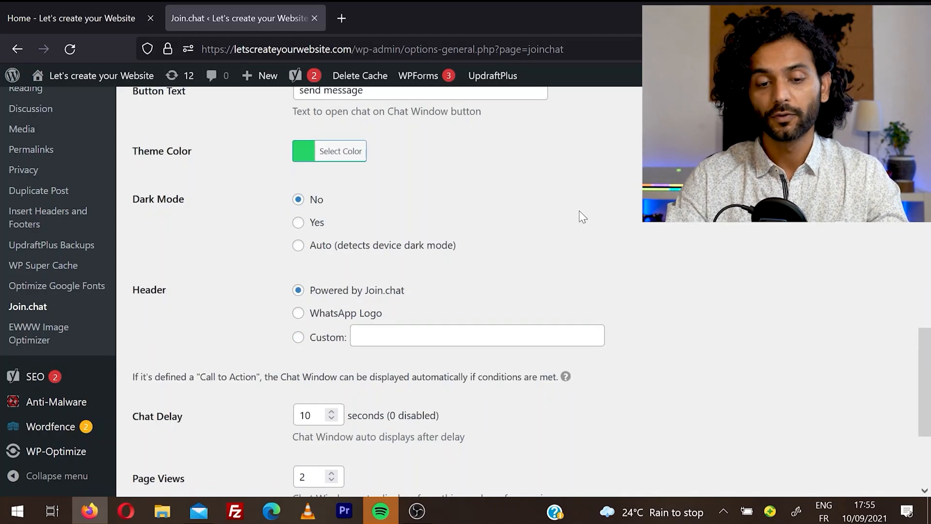
mouse_move(495, 217)
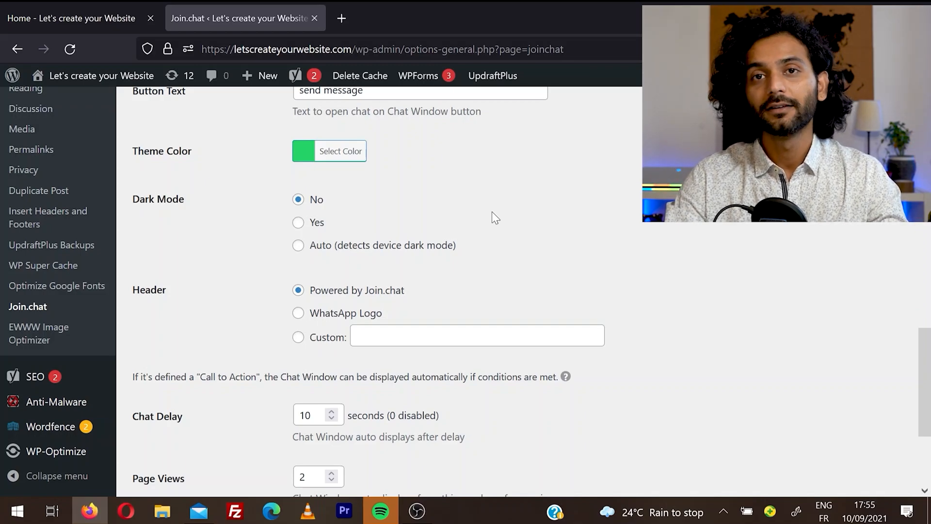
scroll("down", 3)
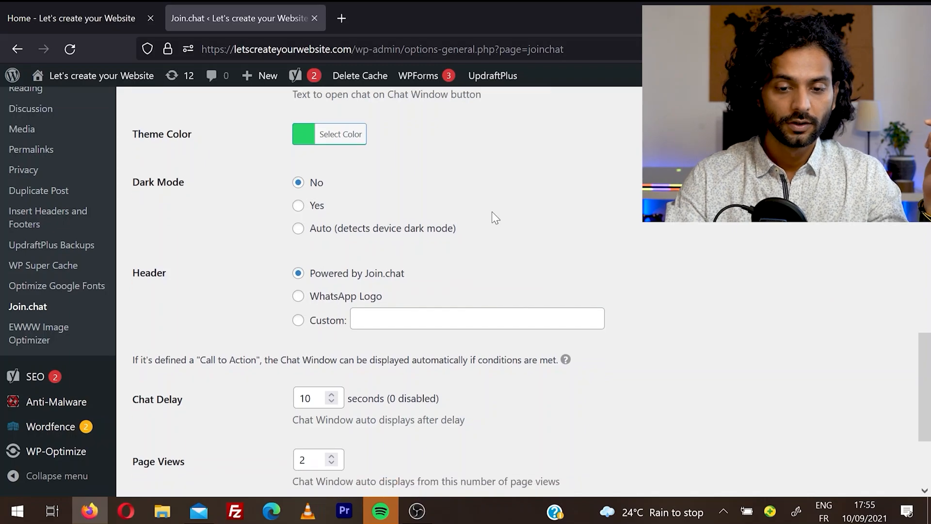
scroll("down", 3)
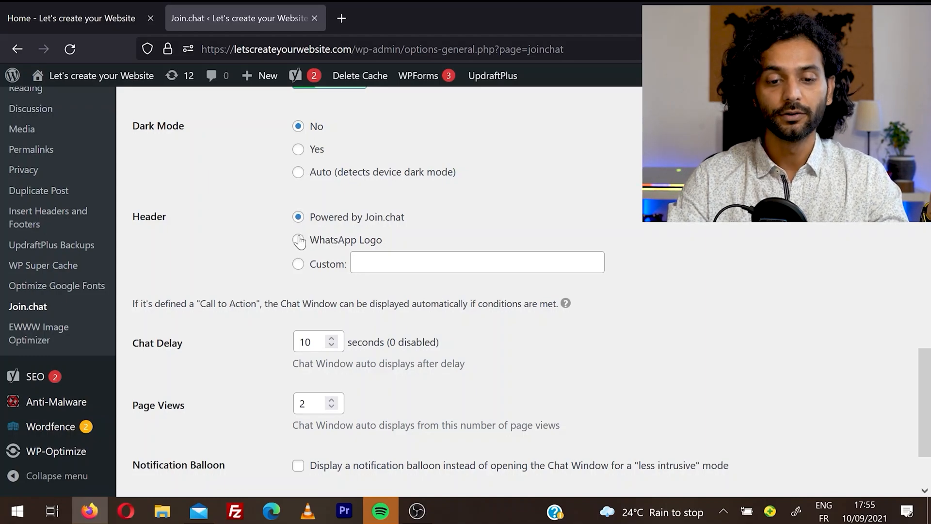
Use the WhatsApp logo as chat header, set the chat delay to 0, and save the settings
left_click(298, 239)
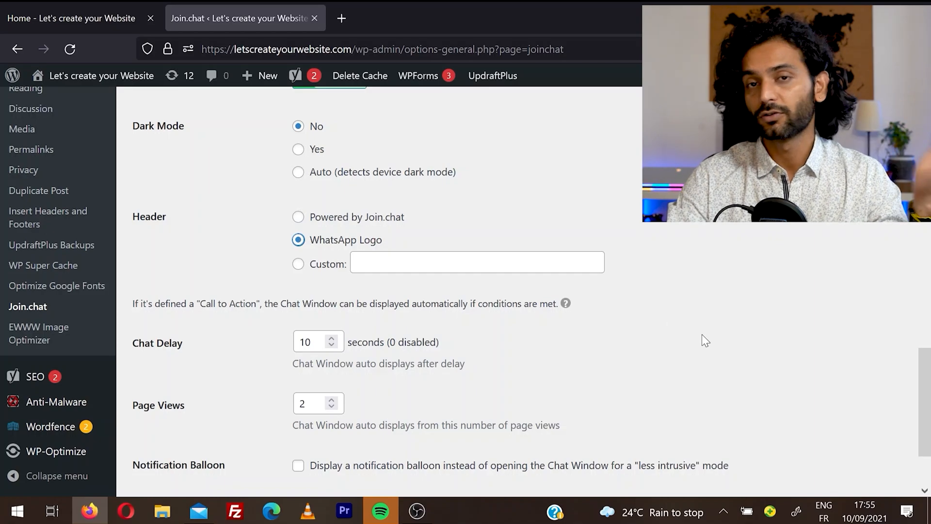
scroll("down", 3)
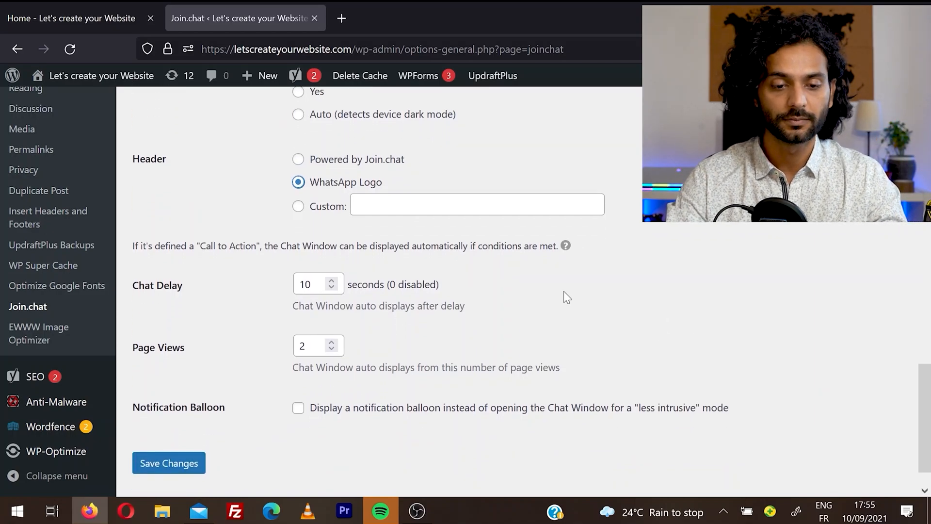
scroll("down", 3)
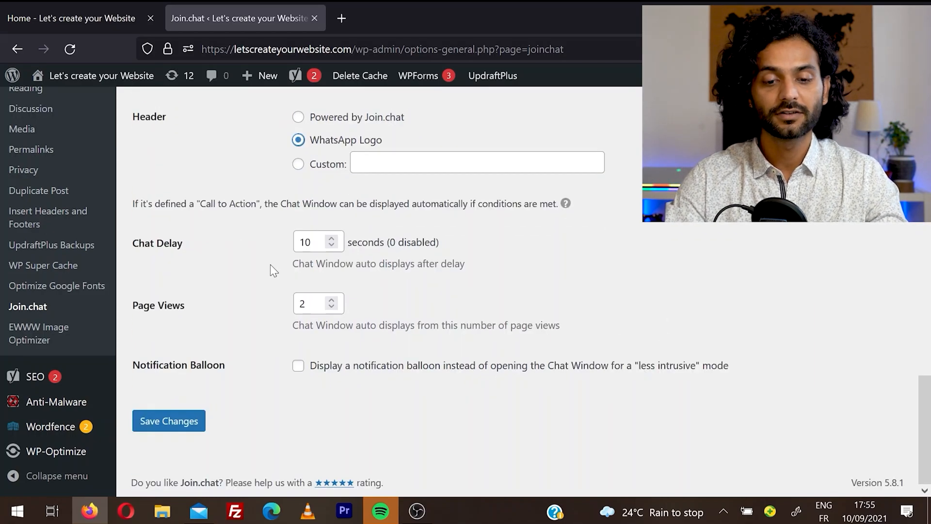
type("1")
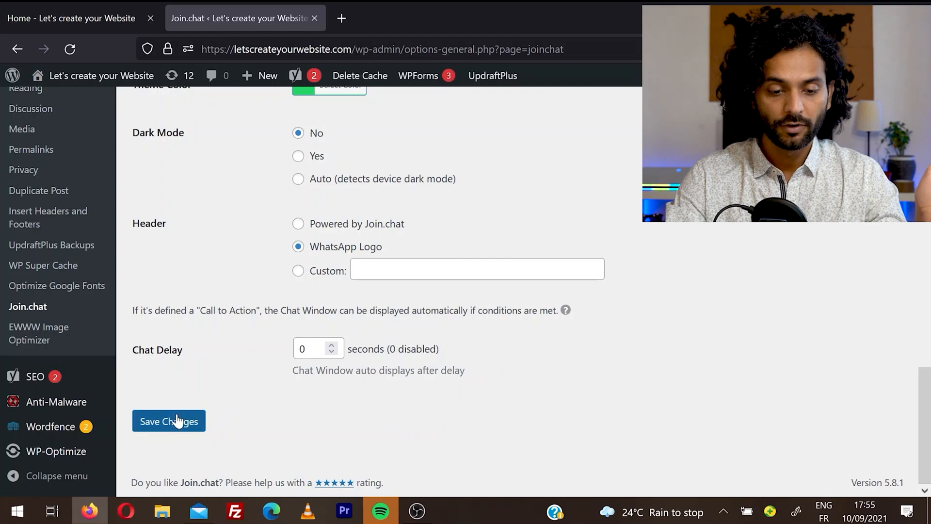
left_click(169, 422)
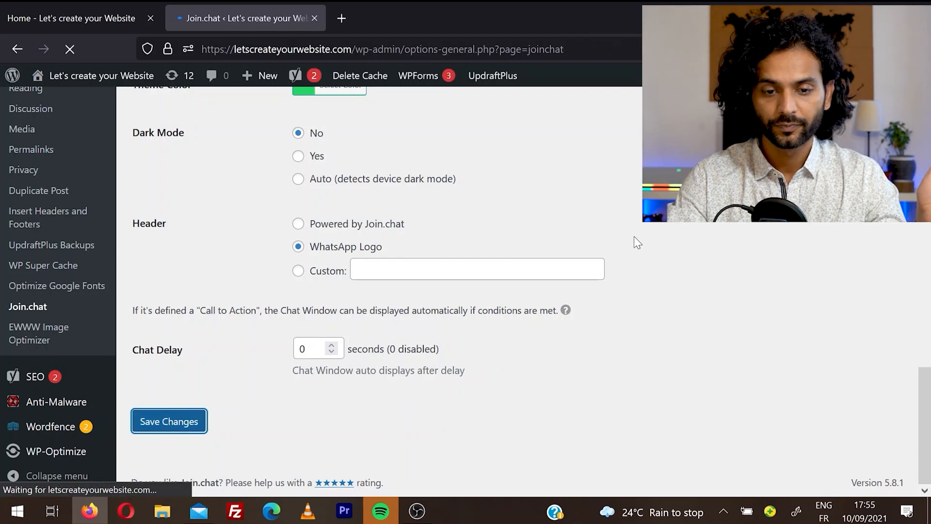
left_click(168, 421)
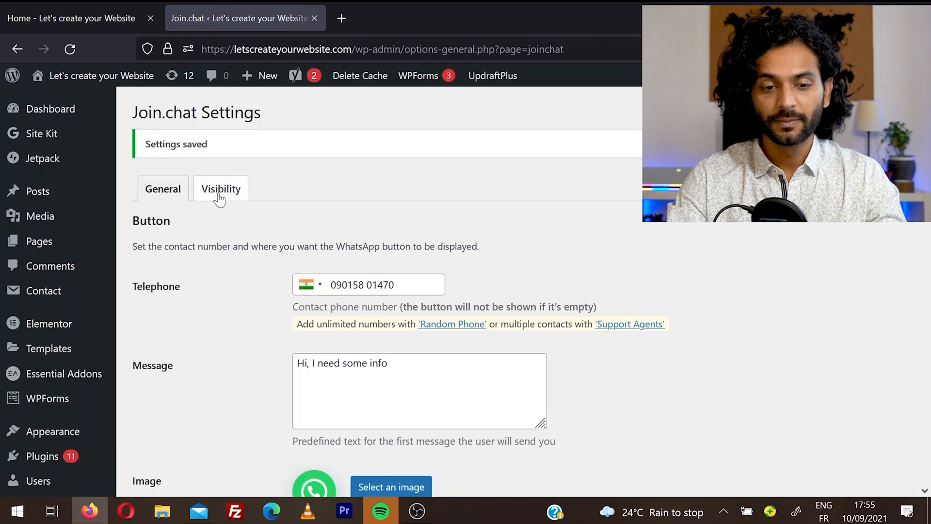
In Visibility, toggle Global off and back on and set Front Page to show
left_click(220, 189)
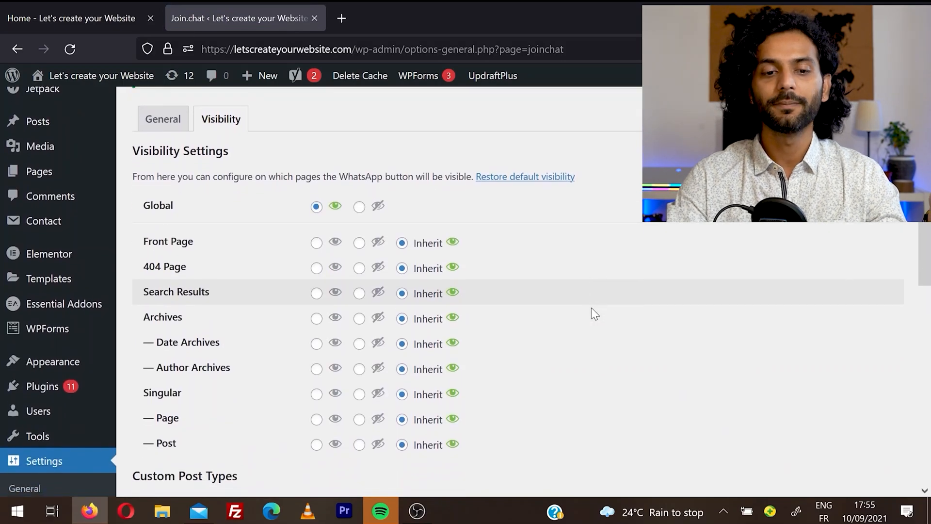
scroll("down", 3)
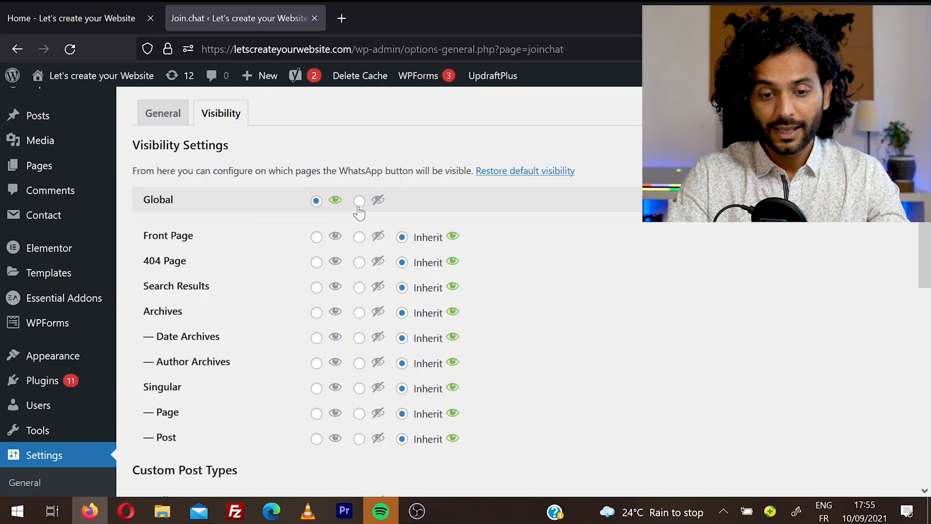
left_click(359, 201)
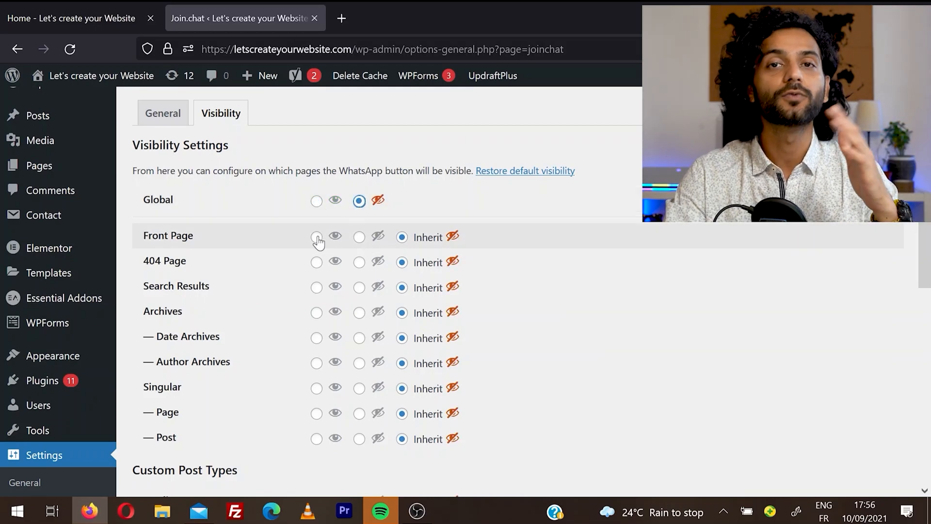
left_click(316, 237)
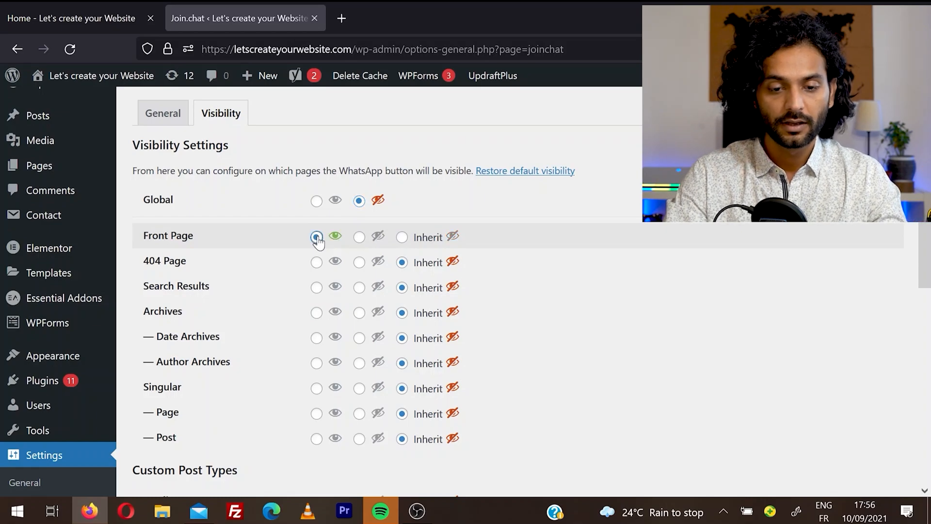
left_click(316, 236)
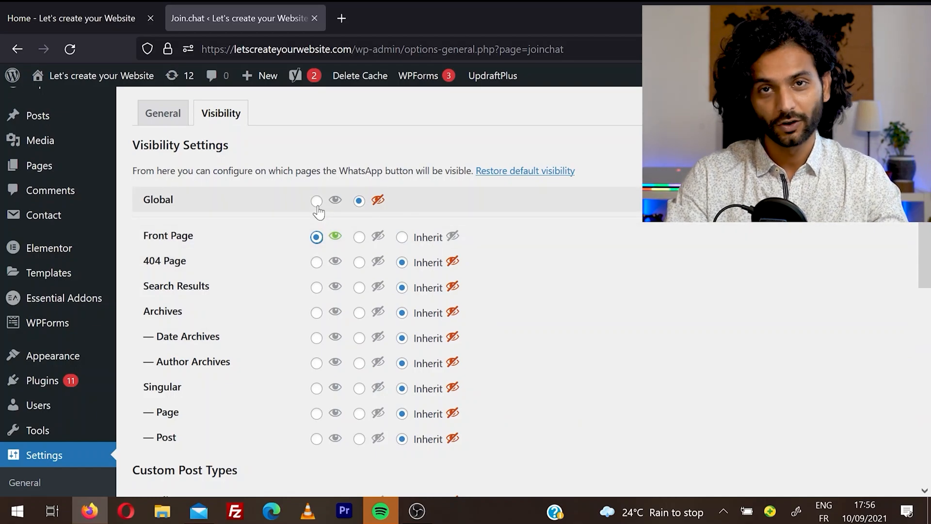
left_click(316, 201)
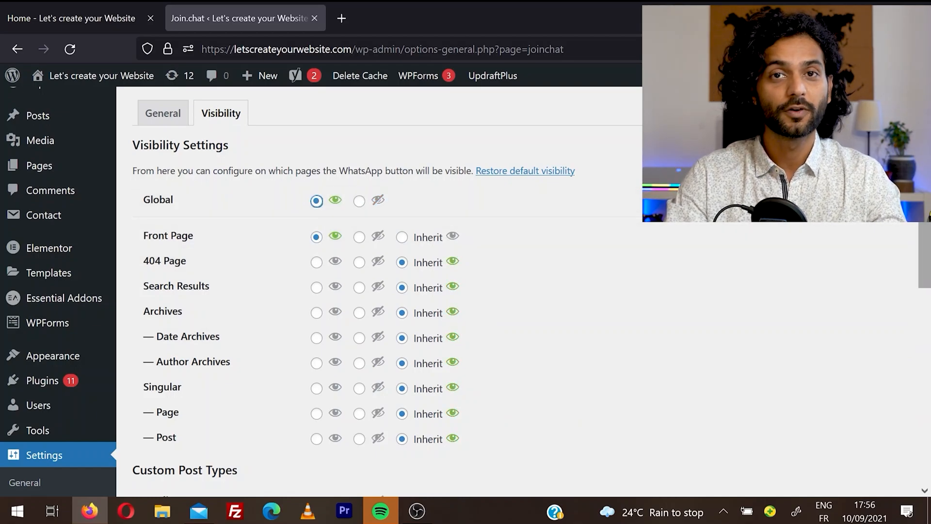
Save the visibility settings and switch to the live home page
scroll("down", 3)
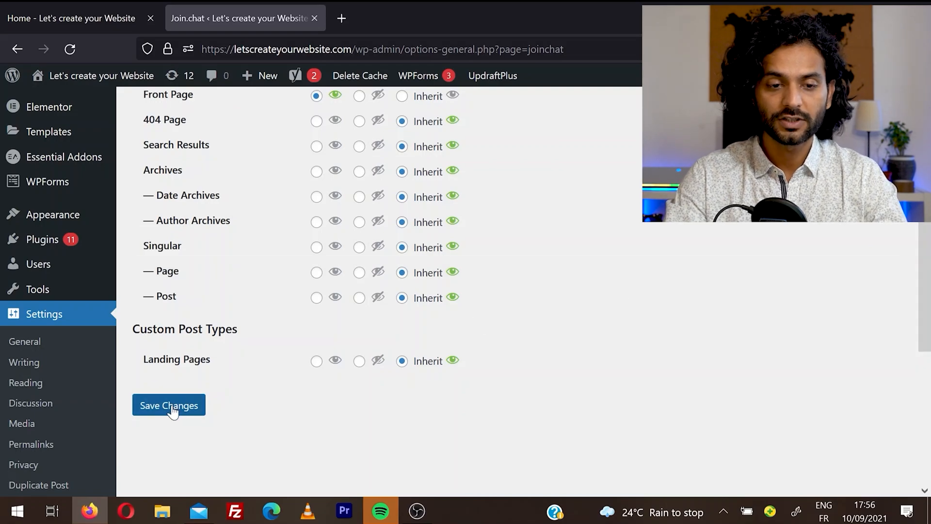
left_click(71, 18)
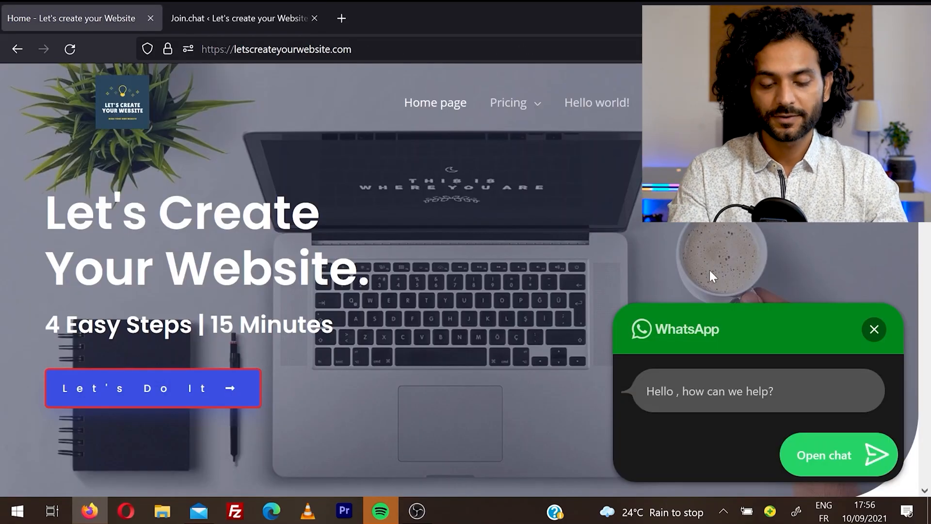
Reload the home page, open the WhatsApp chat window and launch the 'send message' link
left_click(873, 329)
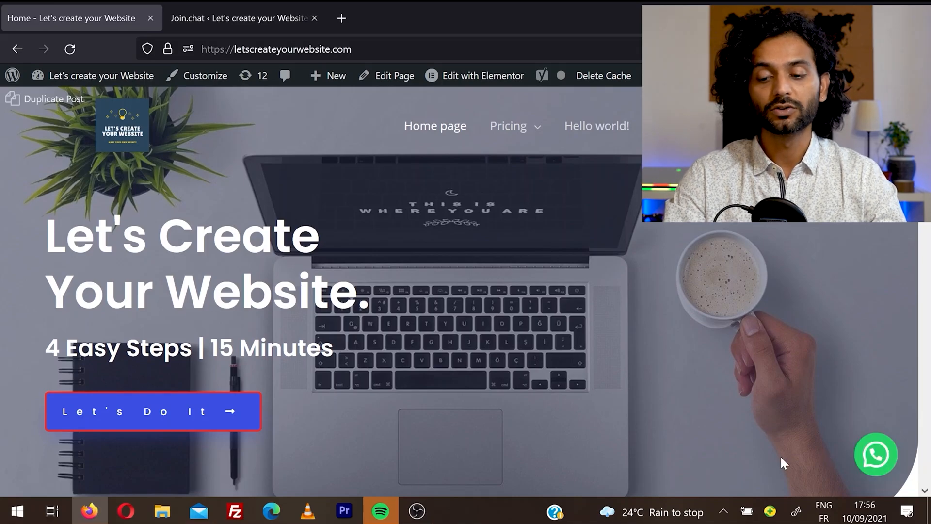
mouse_move(828, 455)
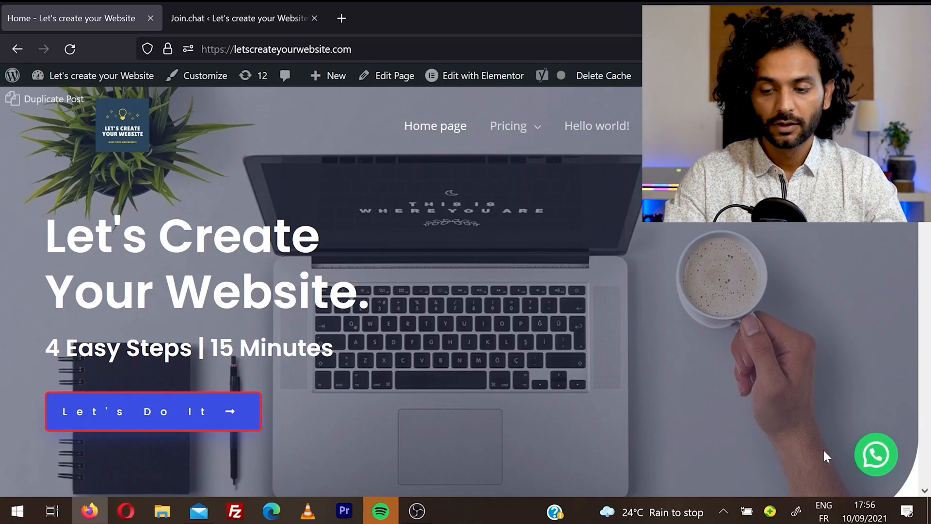
left_click(876, 454)
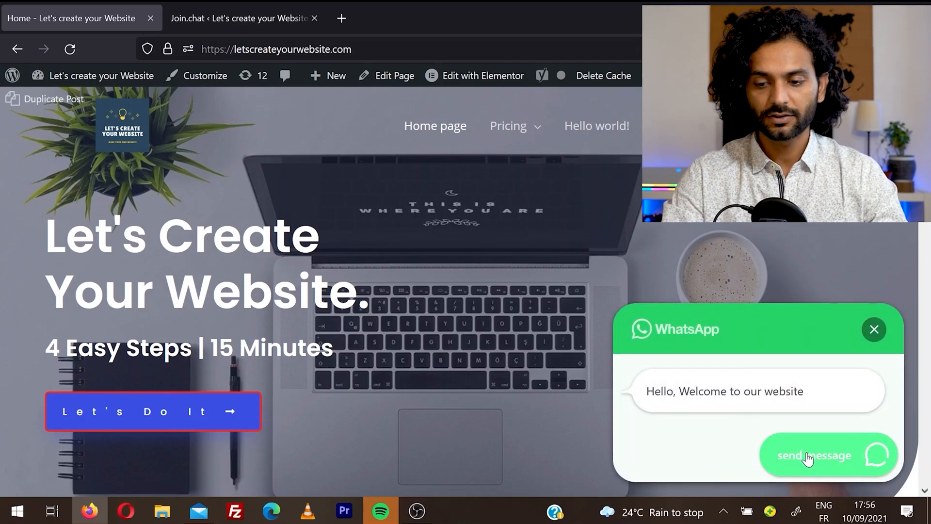
left_click(815, 455)
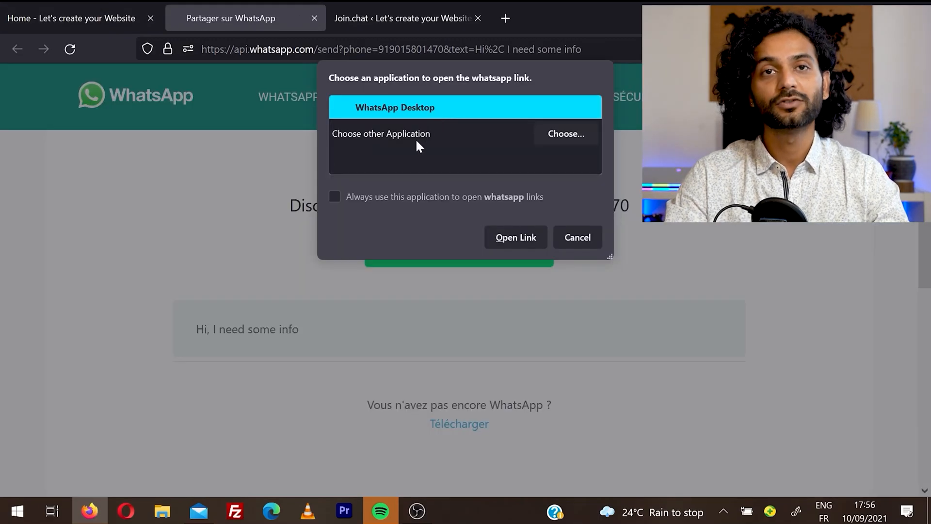
Dismiss the application chooser and continue to the chat in WhatsApp Desktop
left_click(576, 237)
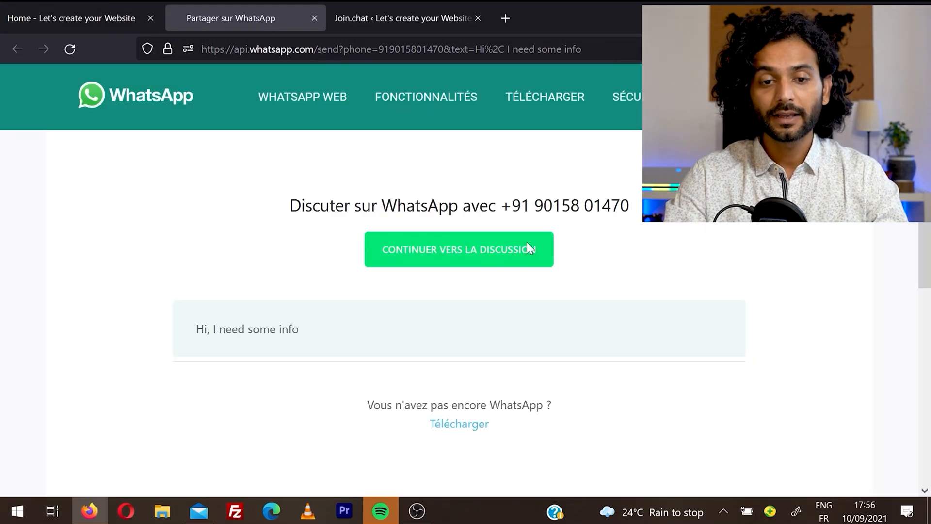
left_click(458, 249)
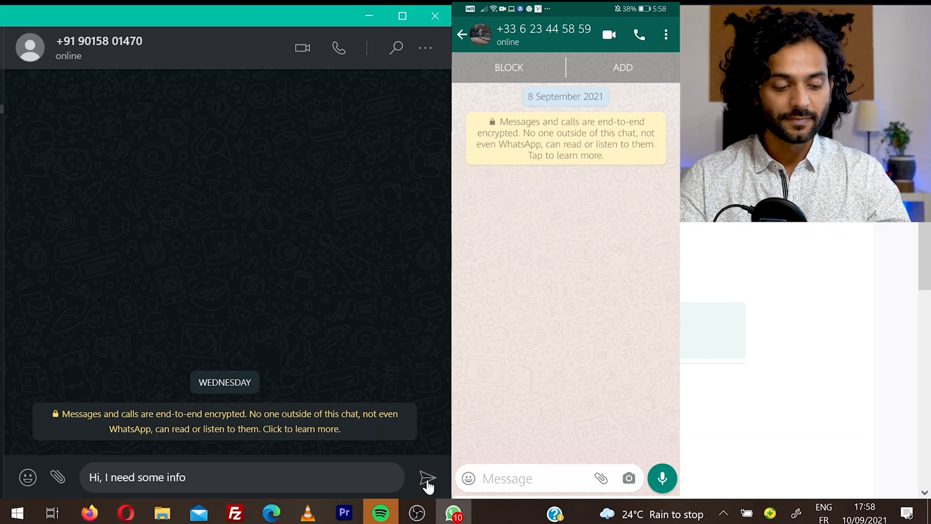
Send the predefined 'Hi, I need some info' message from WhatsApp Desktop
left_click(427, 477)
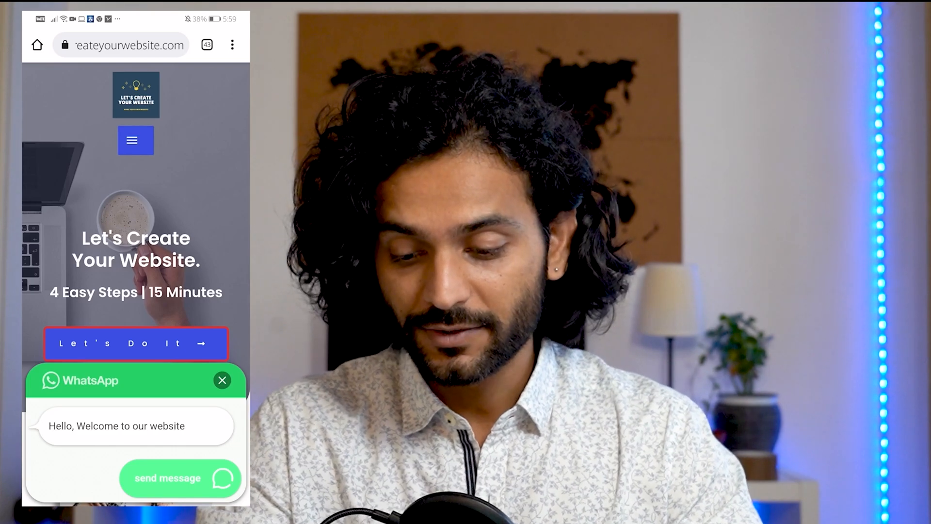
Send the predefined message from the phone's chat window, opening the conversation in WhatsApp
left_click(167, 478)
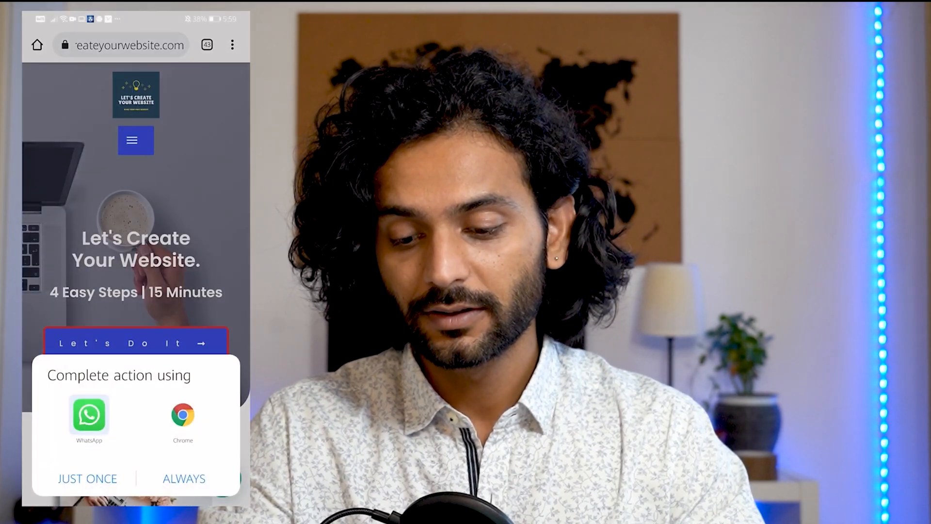
left_click(88, 415)
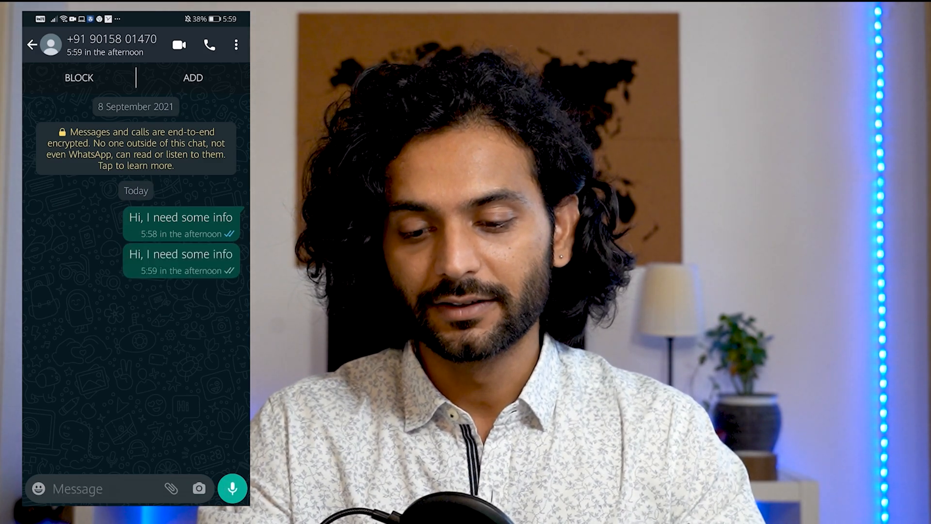